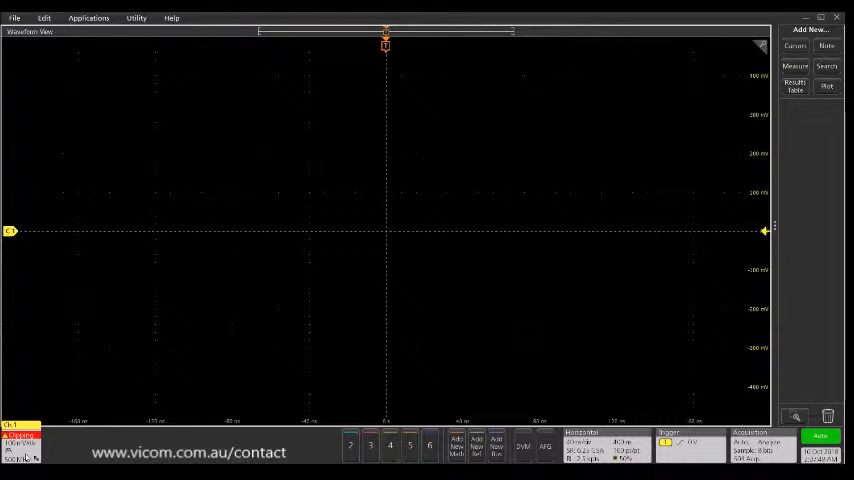
# Add a Power tab Control Loop Response measurement using Ch 1 voltage and Ch 2 current.
pyautogui.click(20, 444)
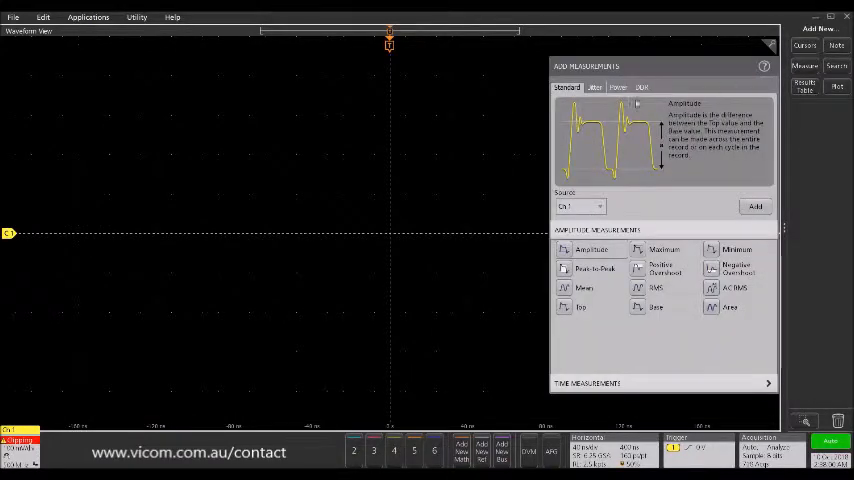
pyautogui.click(614, 87)
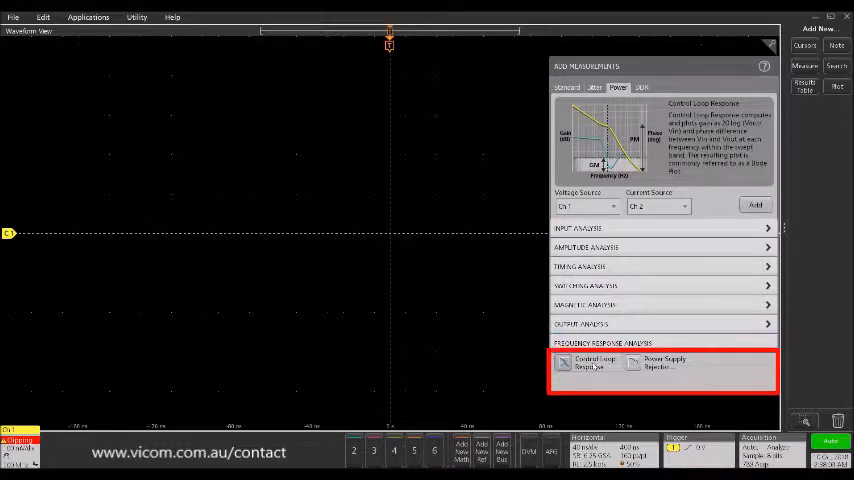
pyautogui.click(588, 366)
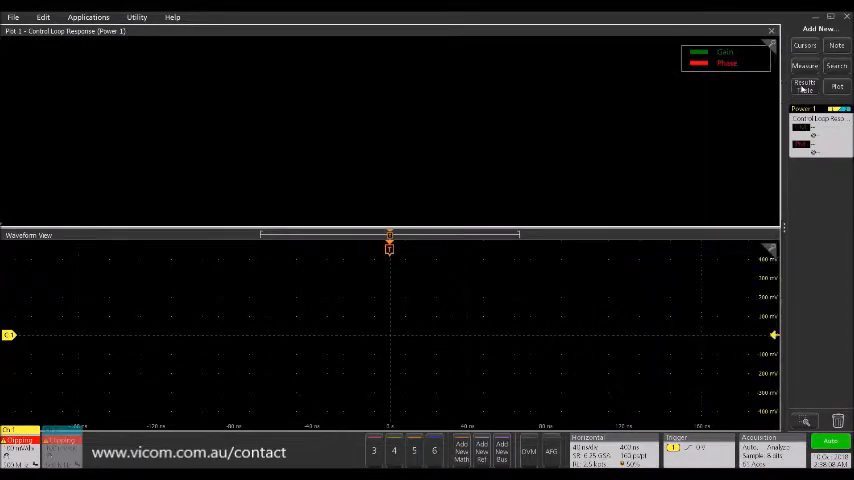
# Add a Results Table for the Power 1 control loop measurement.
pyautogui.click(809, 89)
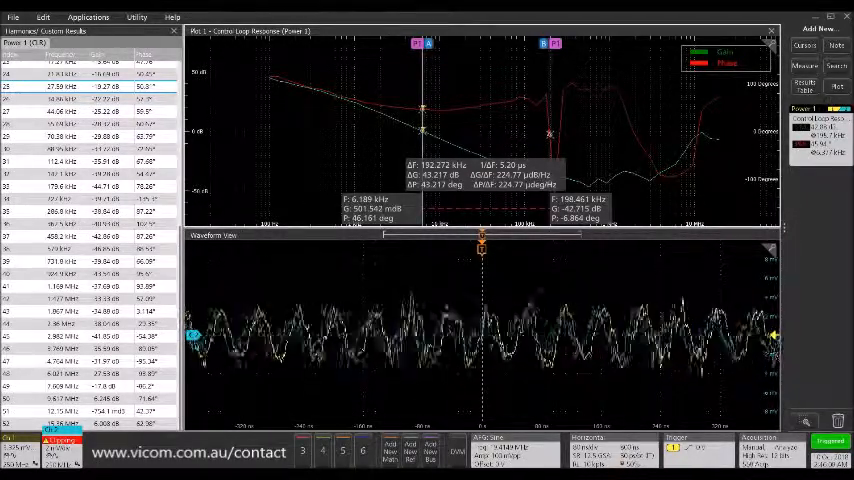
# Save the analysis as a PDF report and view it after generating.
pyautogui.click(10, 16)
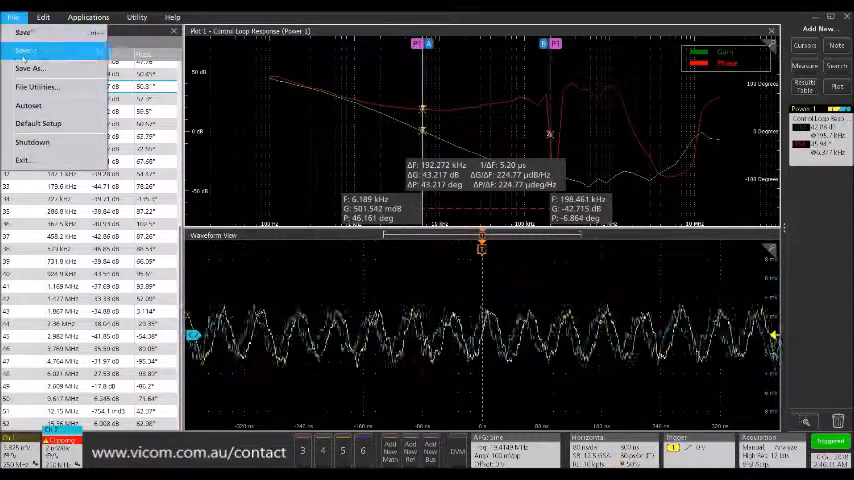
pyautogui.click(35, 68)
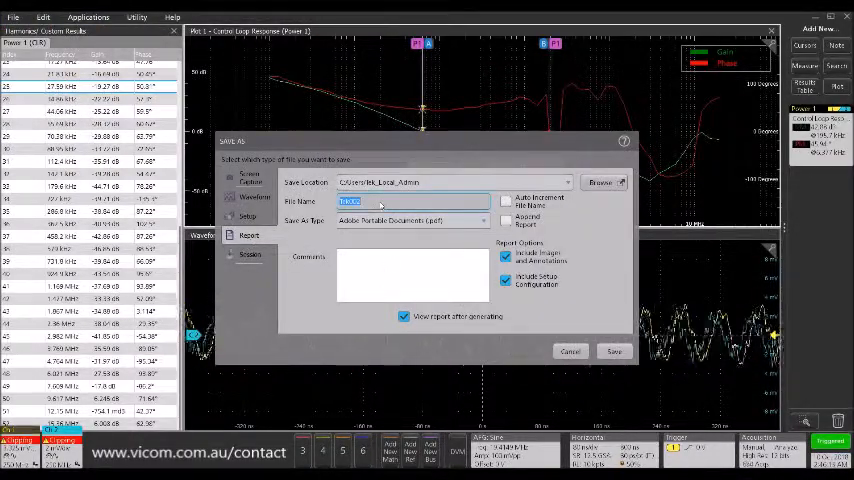
pyautogui.click(605, 351)
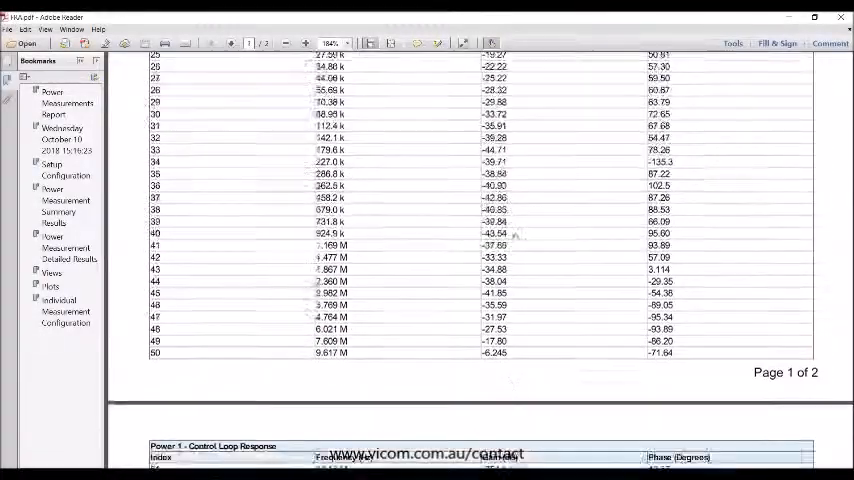
# Scroll to page 2's Bode plot and measurement configuration sections.
pyautogui.scroll(-3)
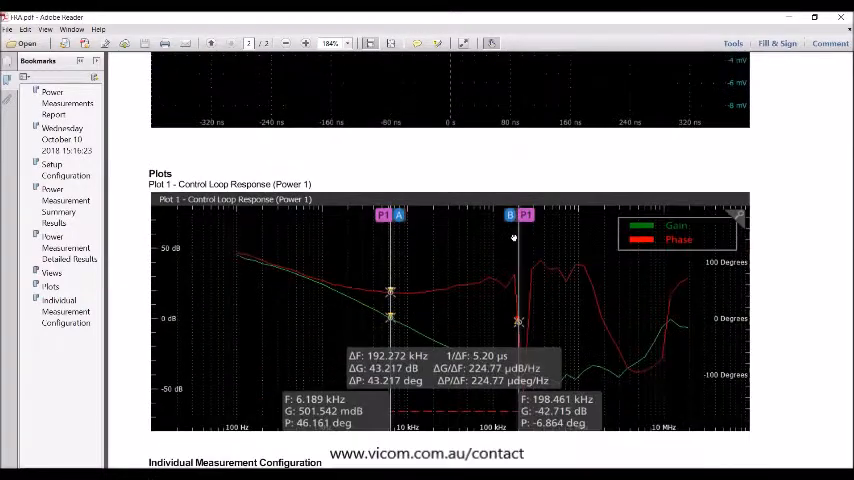
pyautogui.scroll(-3)
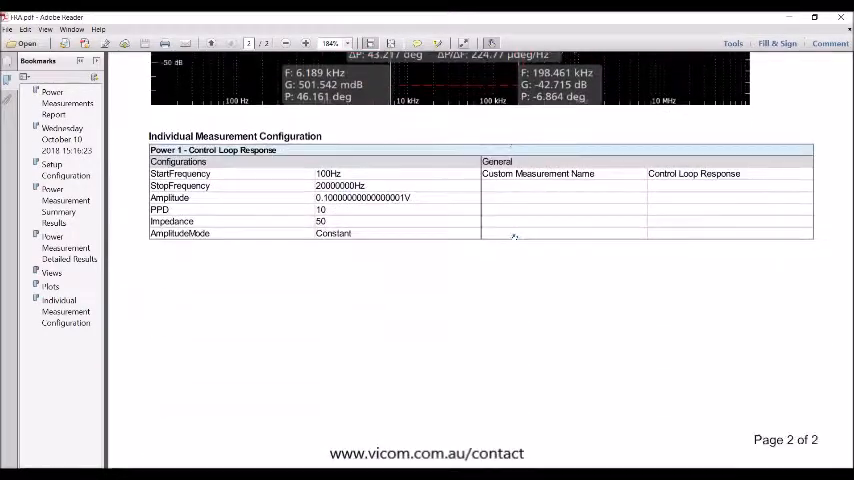